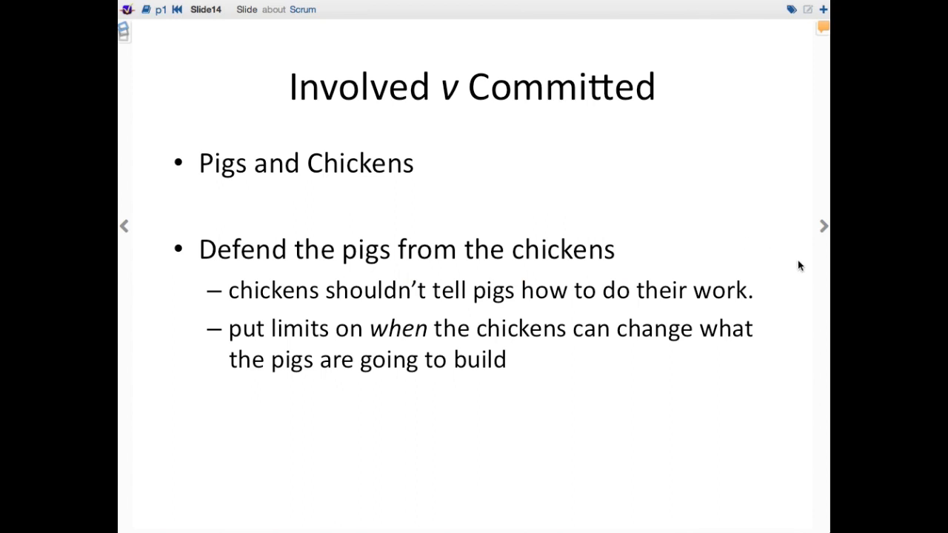
Step: Advance to Slide16 and save it with a new 'Product Owner' tag alongside Scrum
{"action": "left_click", "coordinate": [823, 226]}
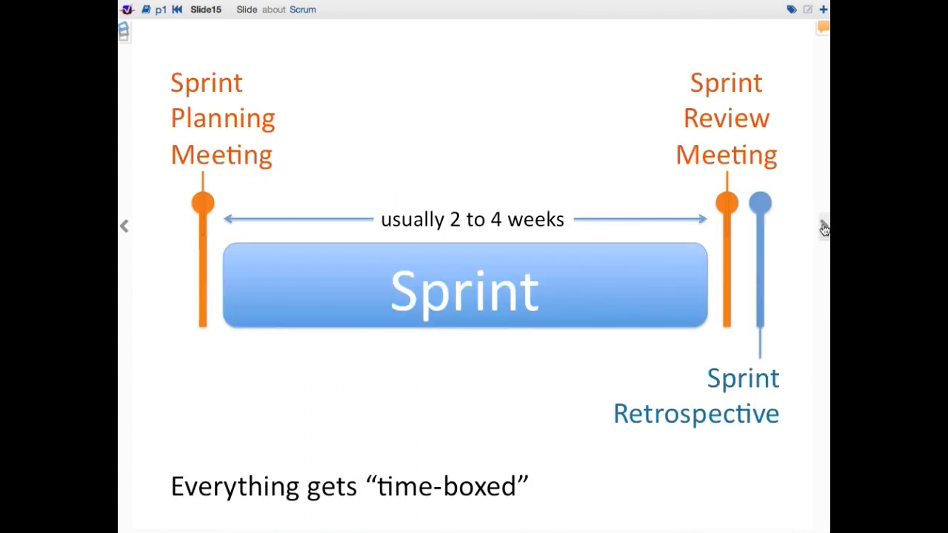
{"action": "left_click", "coordinate": [823, 226]}
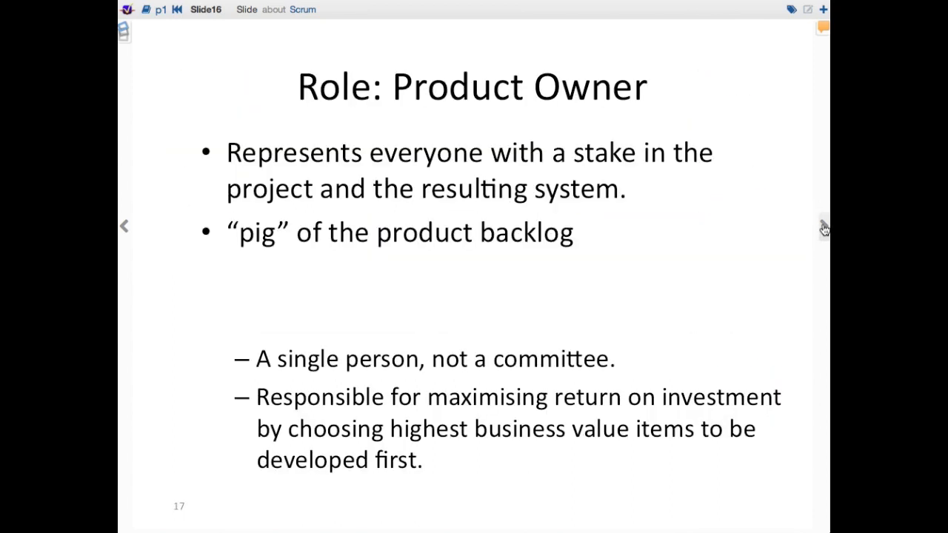
{"action": "left_click", "coordinate": [791, 10]}
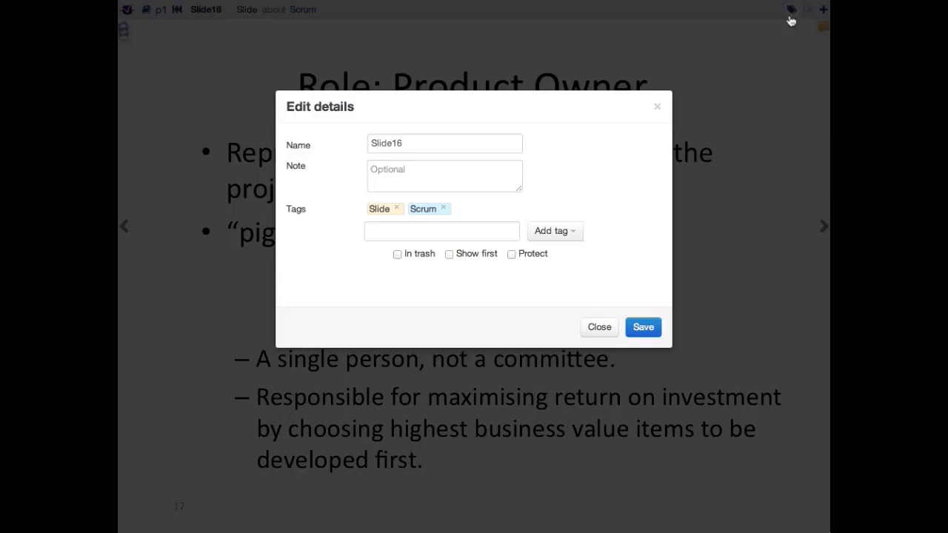
{"action": "left_click", "coordinate": [442, 230]}
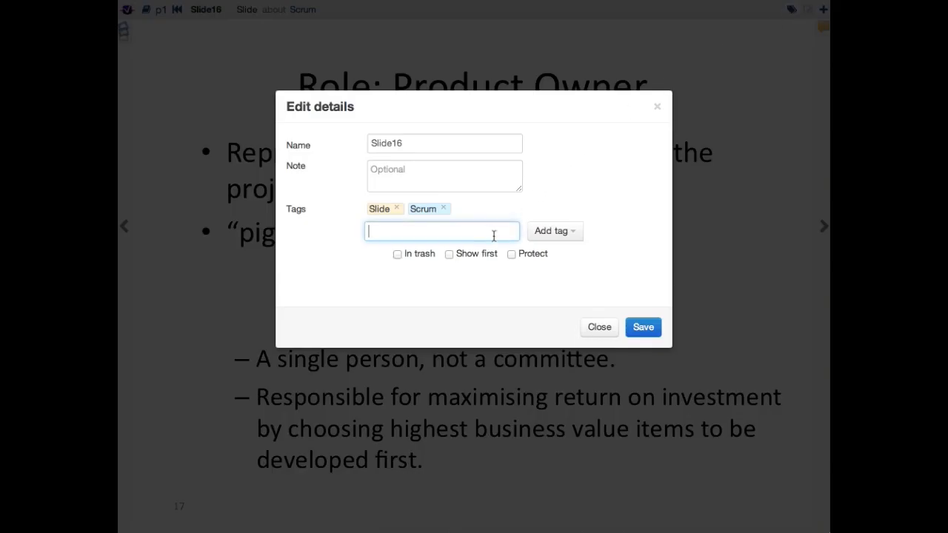
{"action": "type", "text": "Product"}
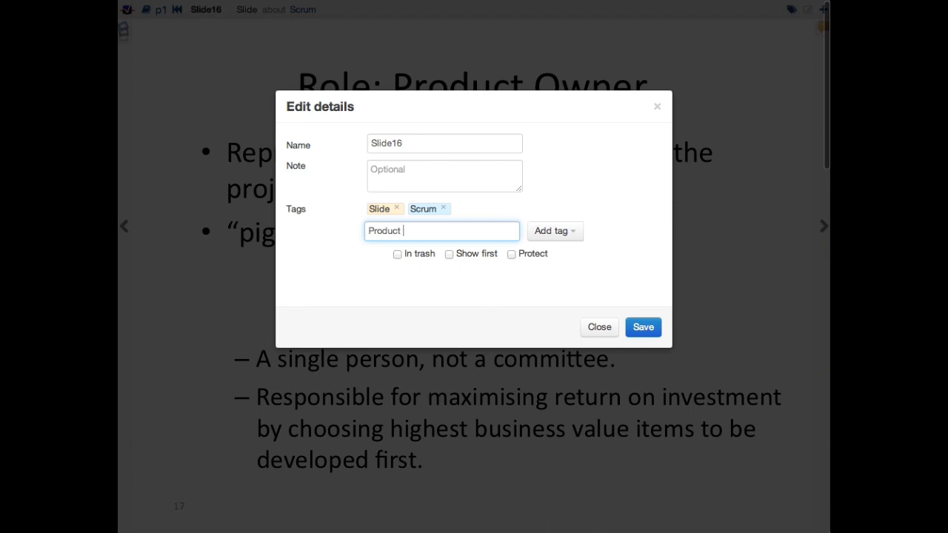
{"action": "left_click", "coordinate": [552, 231]}
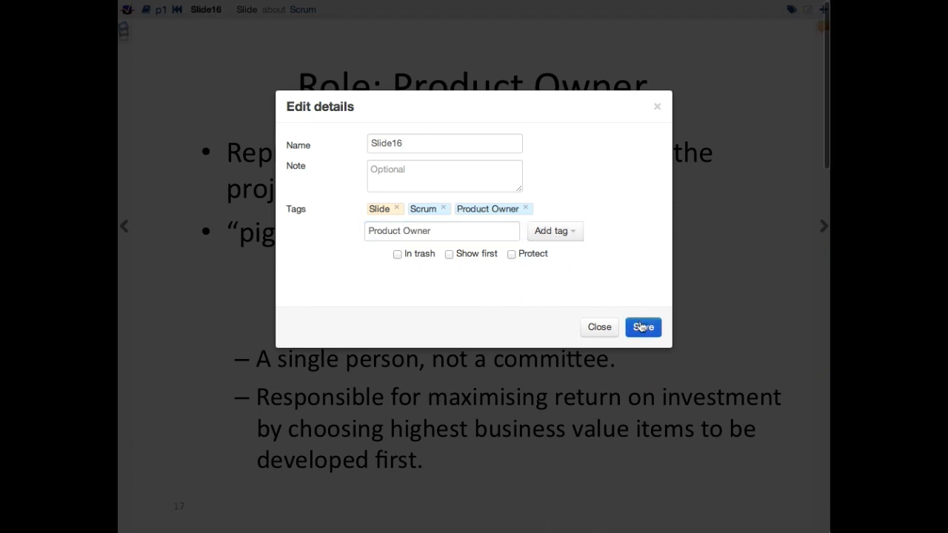
{"action": "left_click", "coordinate": [643, 328]}
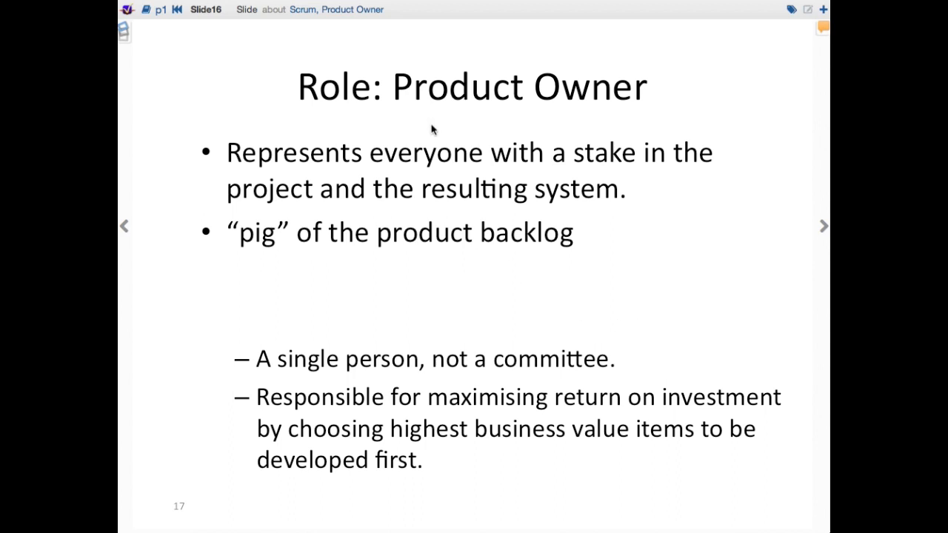
Step: List entries tagged Product Owner, then open the Longest Common Subsequence wiki page
{"action": "left_click", "coordinate": [353, 9]}
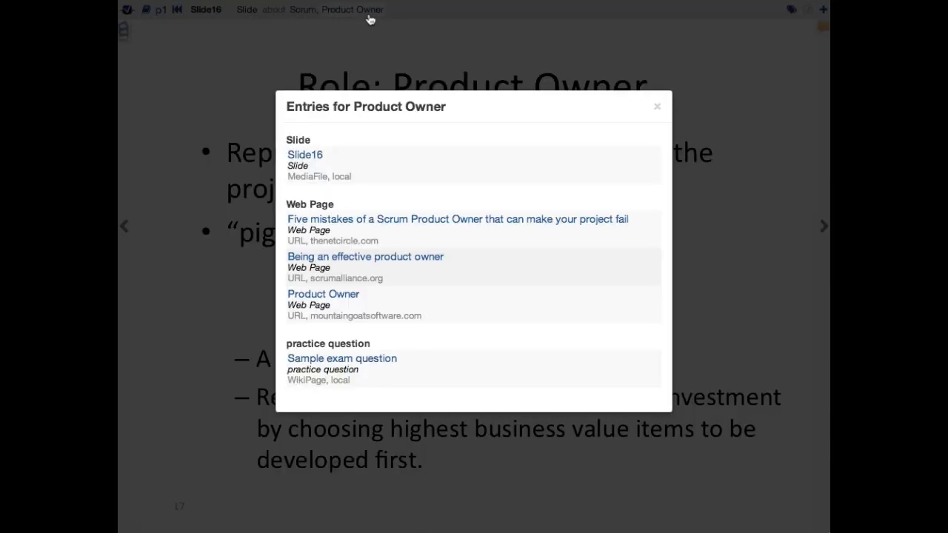
{"action": "mouse_move", "coordinate": [474, 240]}
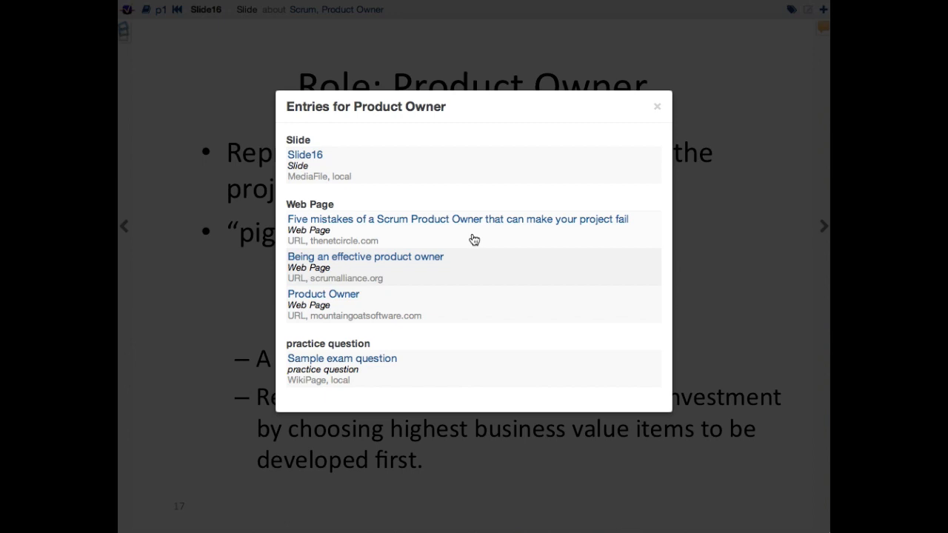
{"action": "left_click", "coordinate": [656, 106]}
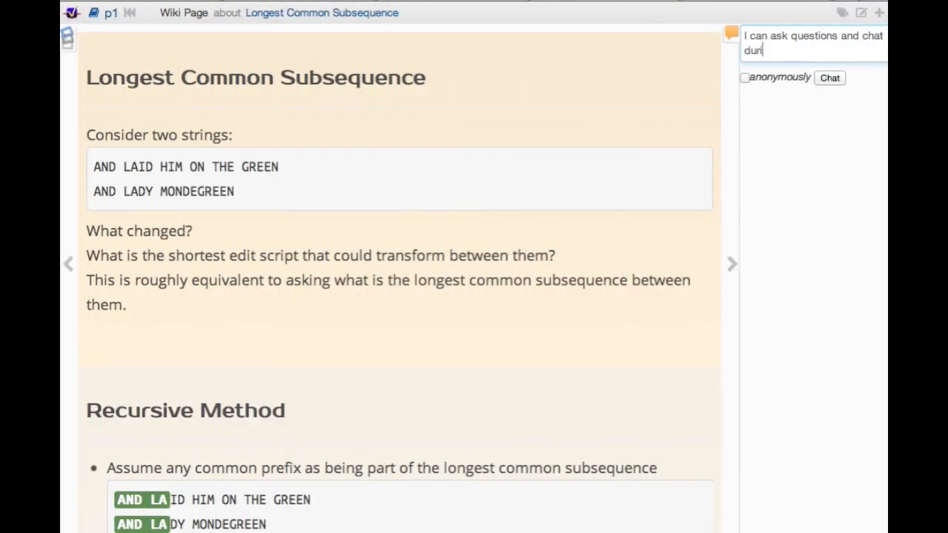
Step: Send the chat message ending 'during the lecture' and go to the live poll page
{"action": "type", "text": "ng the lecture"}
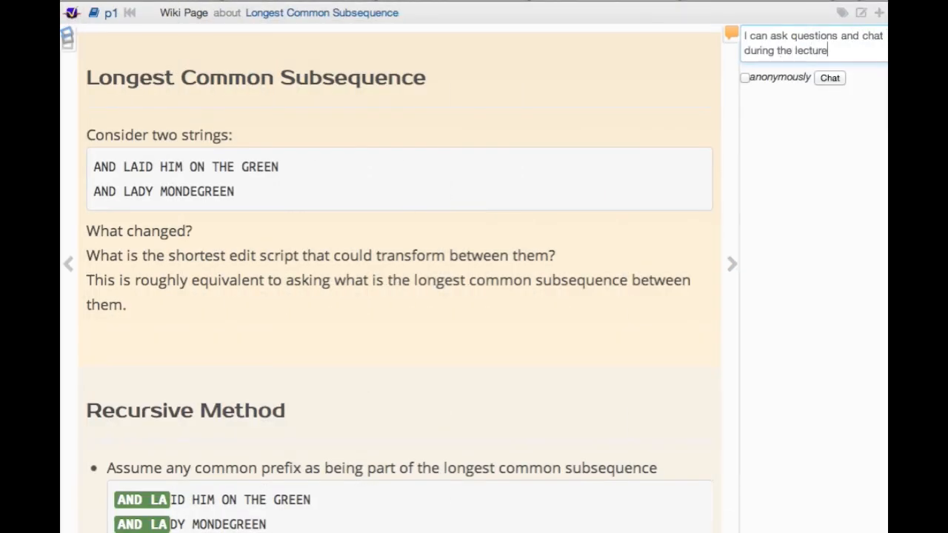
{"action": "left_click", "coordinate": [829, 78]}
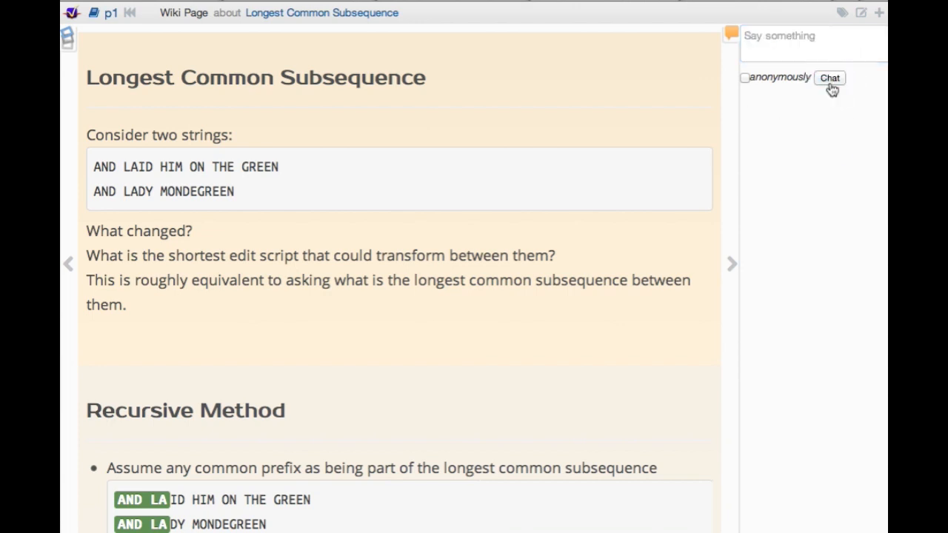
{"action": "left_click", "coordinate": [830, 77]}
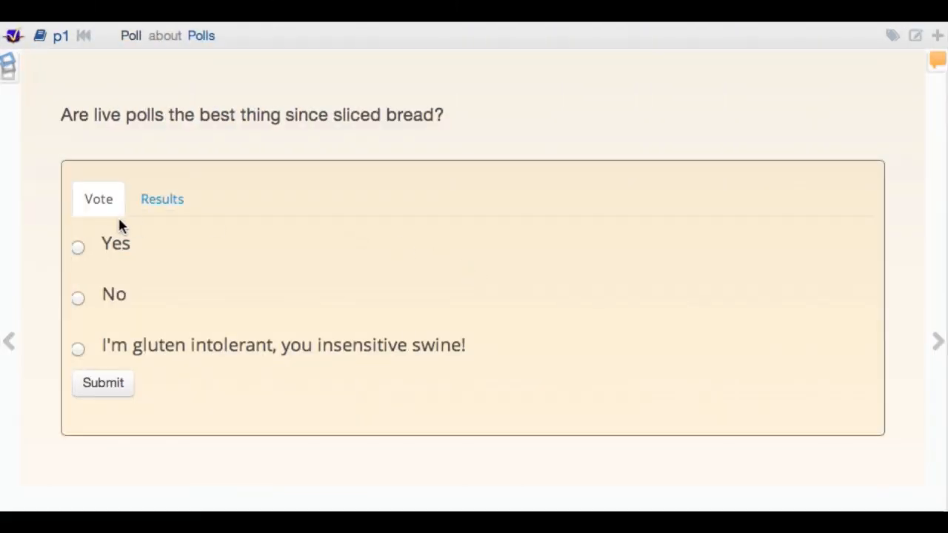
Step: Vote Yes on the sliced-bread poll, view its results, then the team size poll results
{"action": "left_click", "coordinate": [78, 246]}
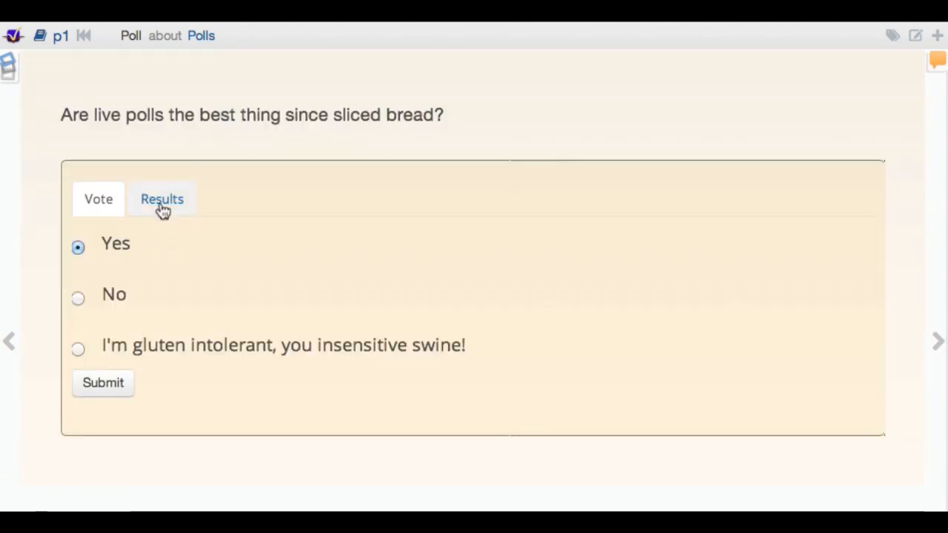
{"action": "left_click", "coordinate": [161, 199]}
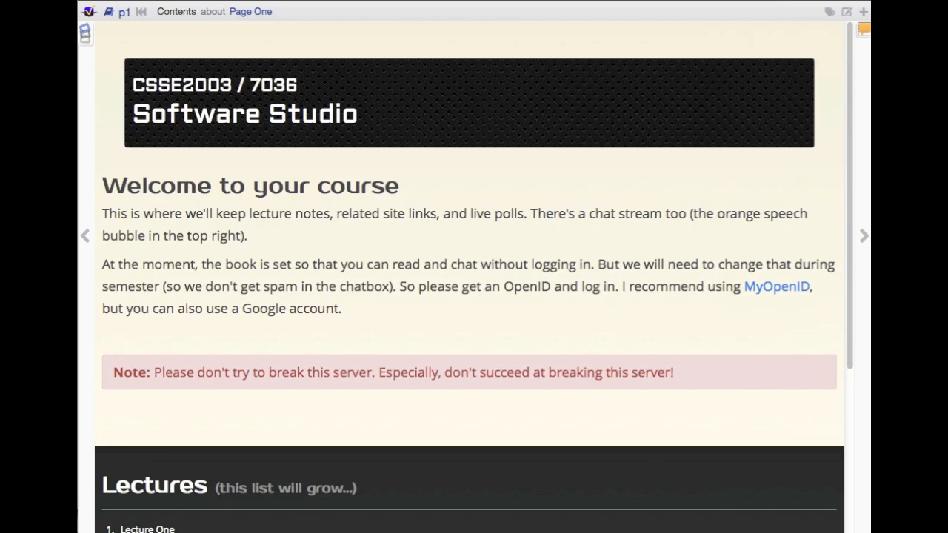
{"action": "left_click", "coordinate": [864, 236]}
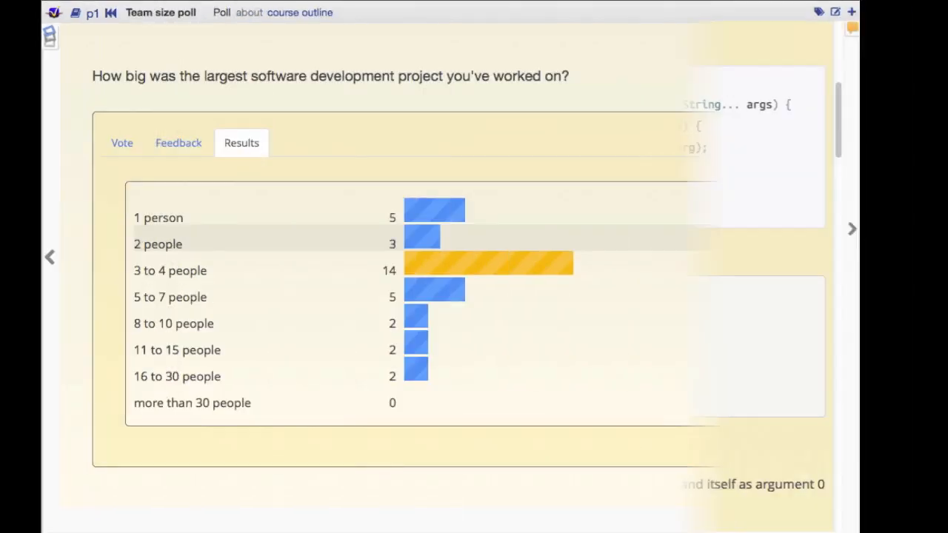